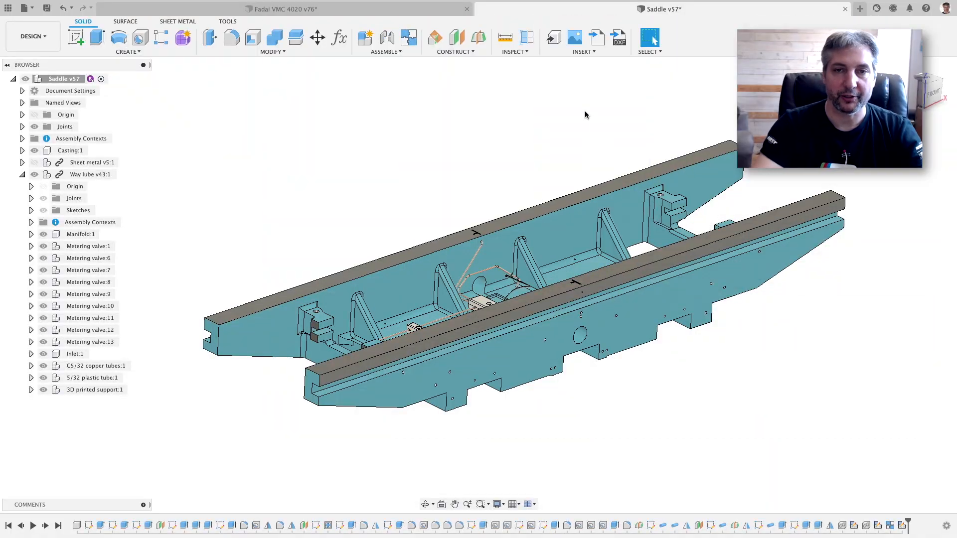
mouse_move(531, 127)
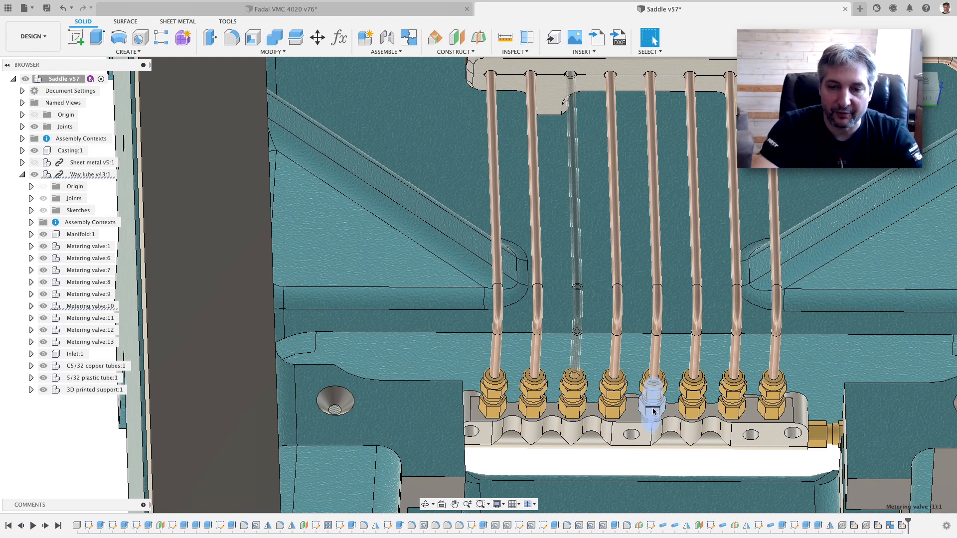
mouse_move(646, 412)
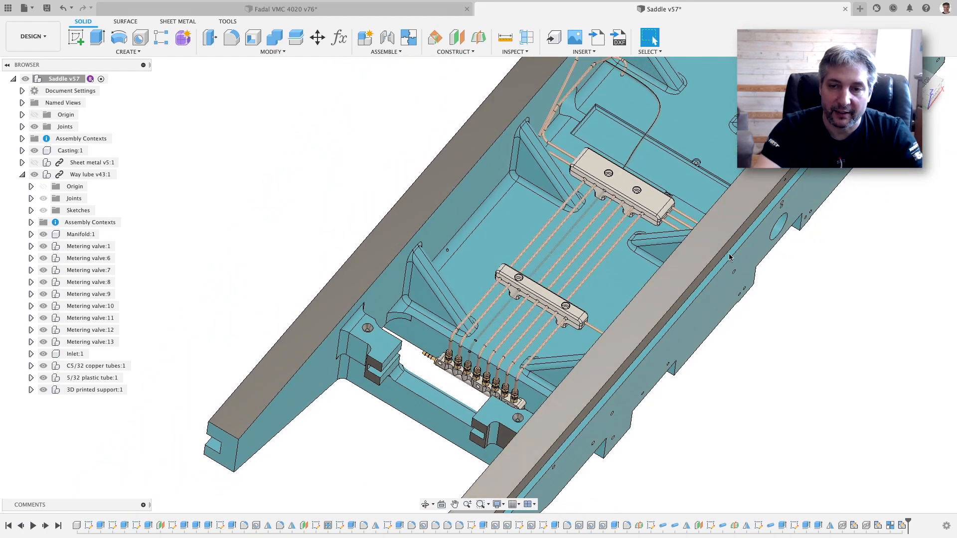
- Orbit the saddle slightly to follow the copper tube runs past the two mounting blocks
left_click_drag(730, 256, 805, 202)
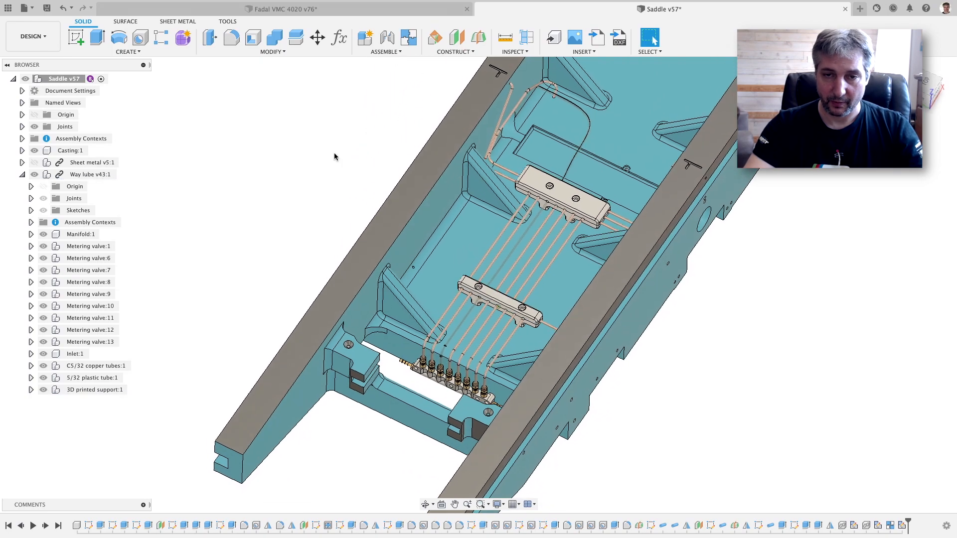
left_click_drag(428, 245, 477, 293)
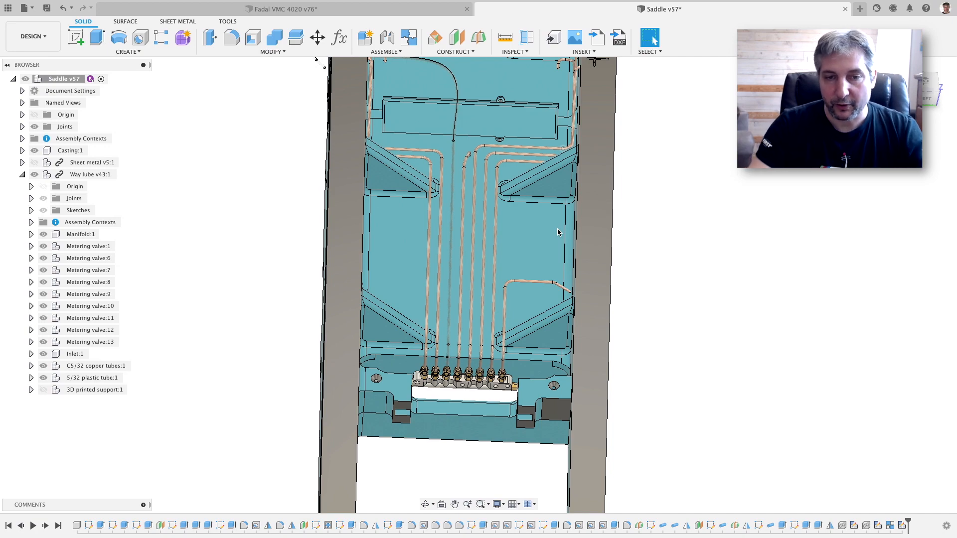
mouse_move(703, 214)
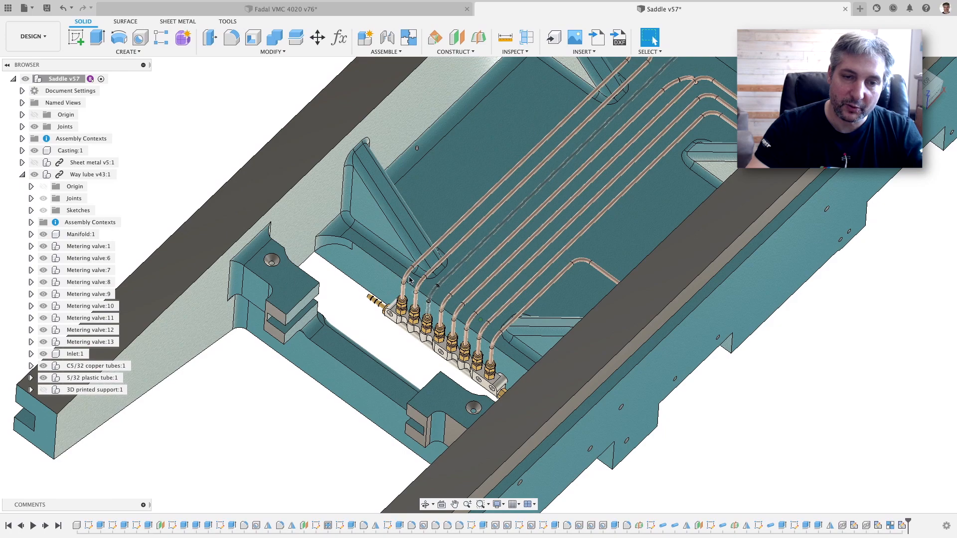
- View the round port on the saddle's outer side wall, then switch to the Fadal VMC 4020 assembly
left_click(406, 279)
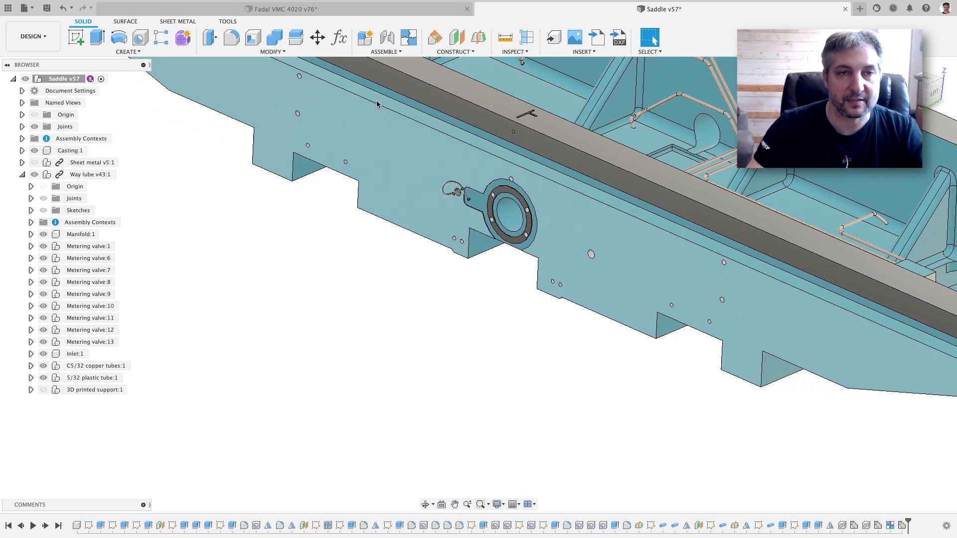
left_click(281, 9)
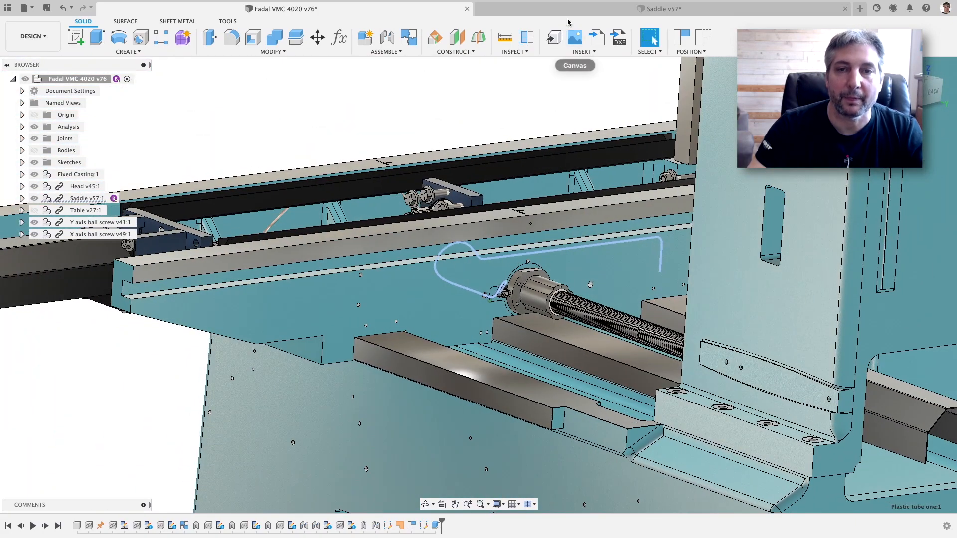
- Switch from the Fadal VMC 4020 assembly back to the Saddle v57 design
left_click(660, 9)
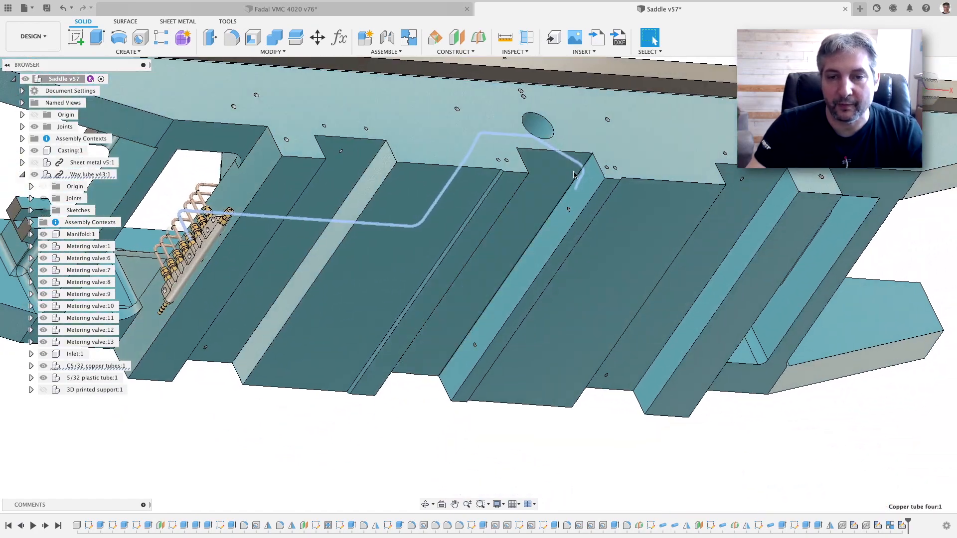
- Orbit the saddle to follow the copper tube along the interior side wall
left_click_drag(575, 177, 567, 216)
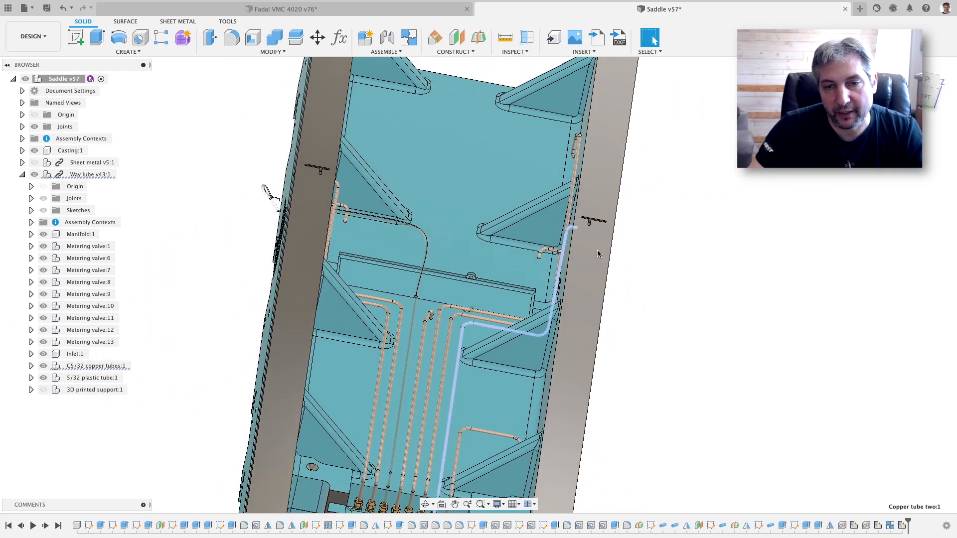
- Orbit to an isometric view of the whole saddle showing copper tube one near the manifold
left_click_drag(599, 255, 568, 296)
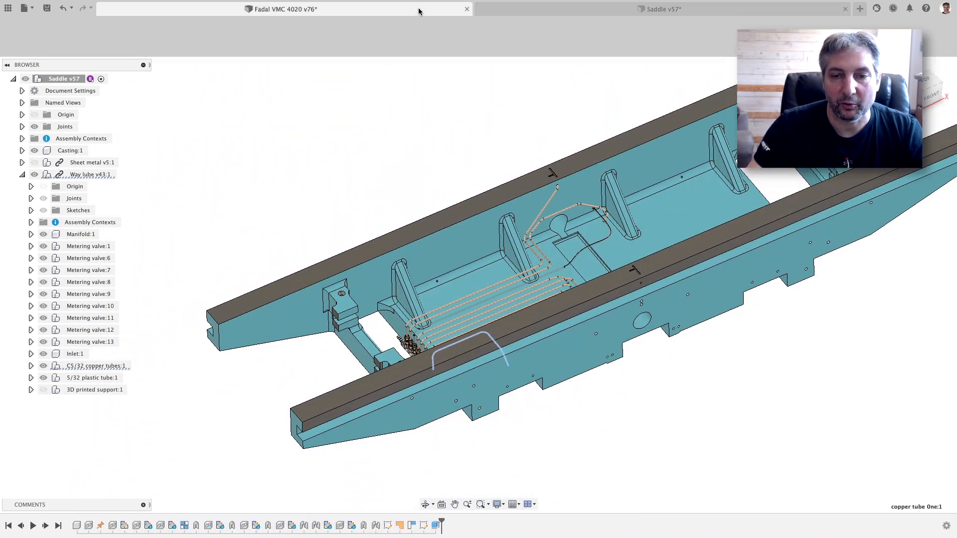
- Return to the Fadal VMC 4020 assembly and orbit in around the Y-axis ball nut lube connection
left_click(281, 9)
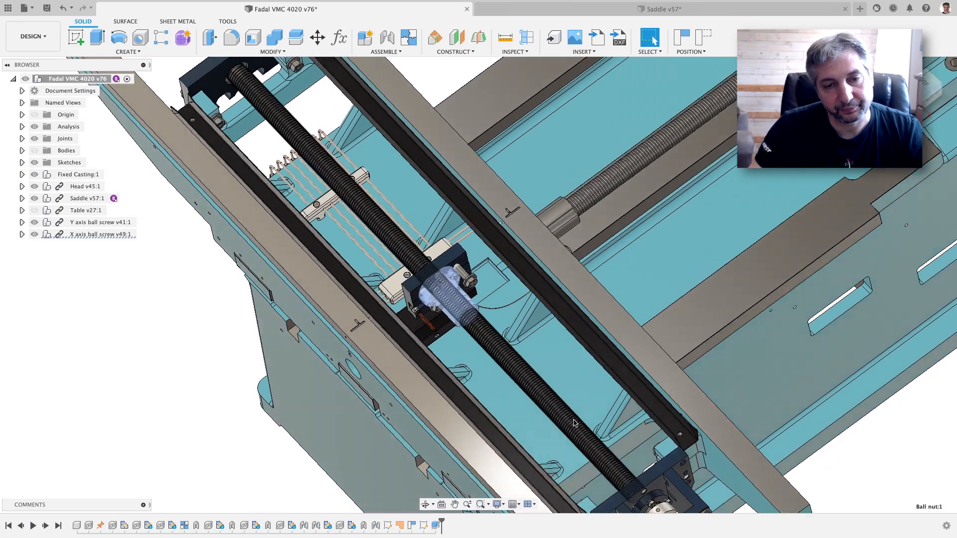
left_click_drag(575, 423, 429, 352)
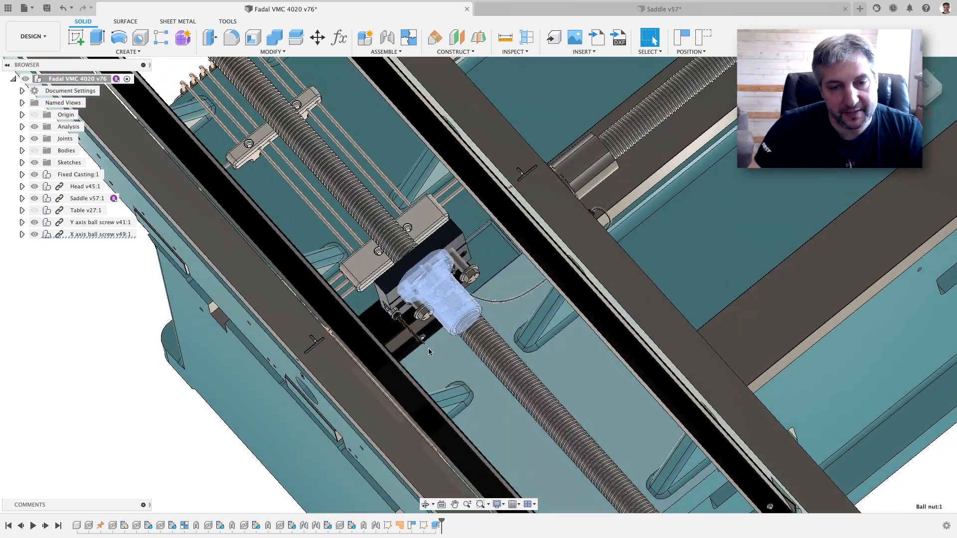